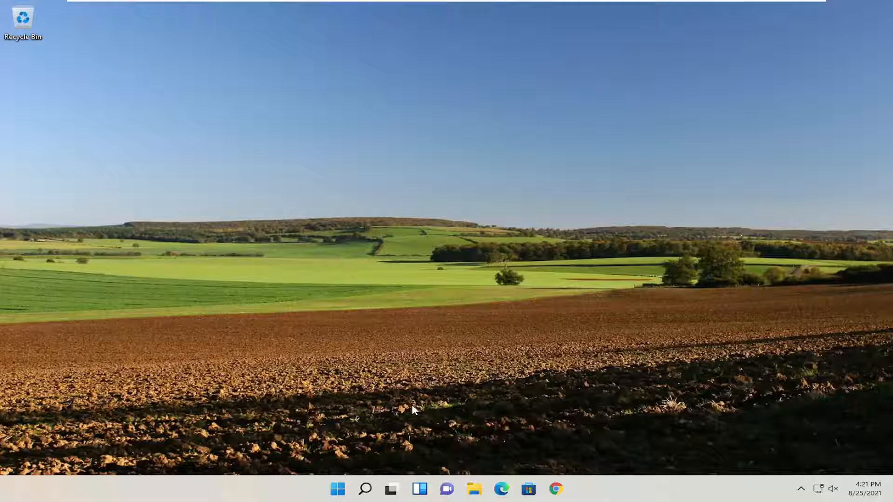
mouse_move(555, 489)
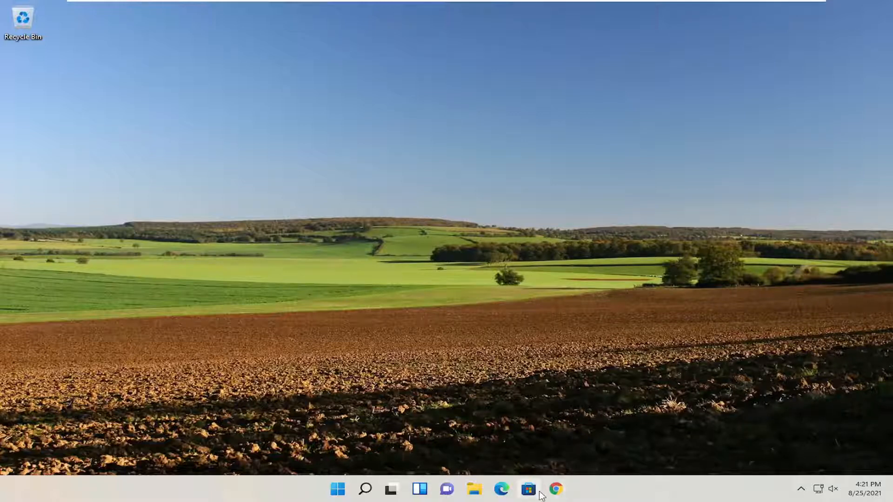
- Bring up the options menu for the pinned Google Chrome taskbar shortcut
right_click(555, 489)
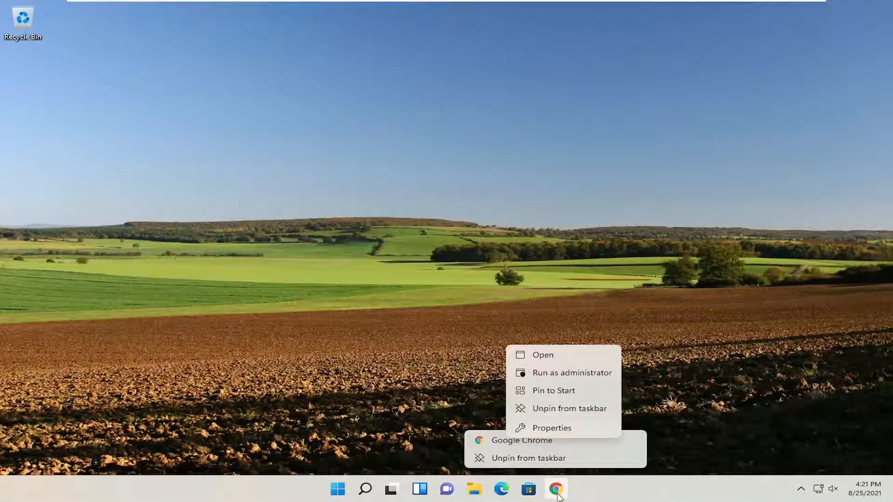
mouse_move(503, 443)
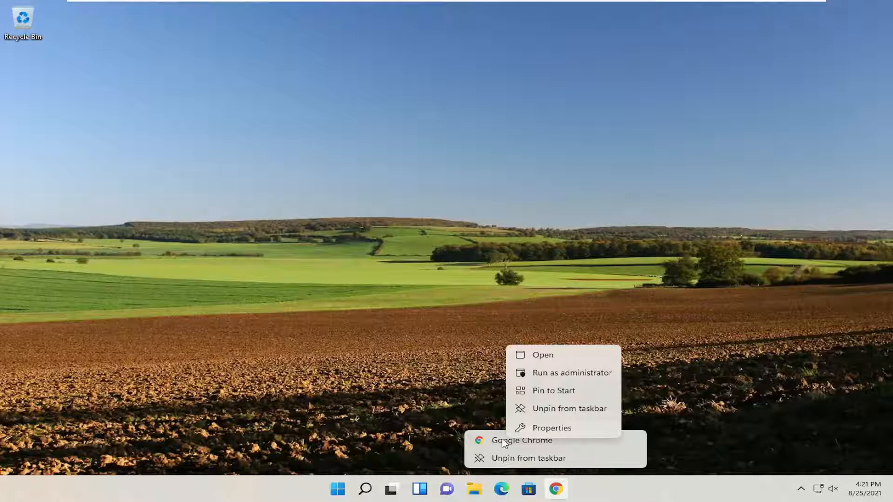
mouse_move(546, 420)
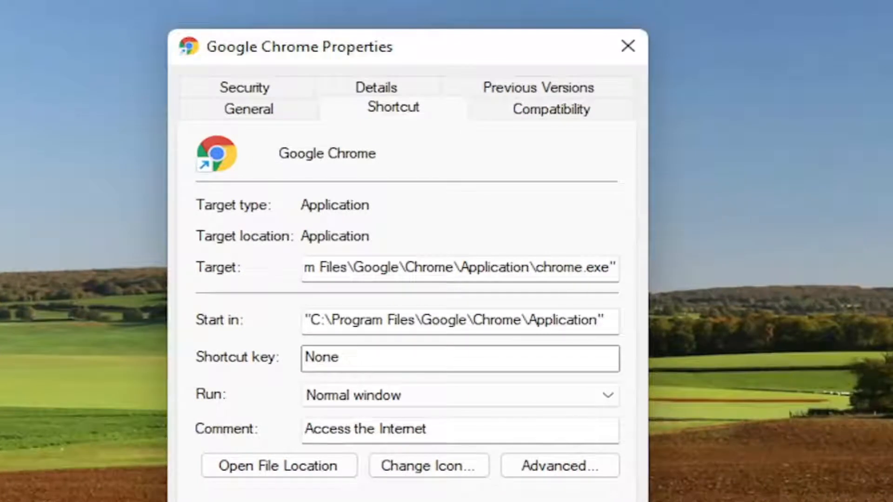
- Append the --no-sandbox flag to the end of Chrome's shortcut Target
left_click(459, 268)
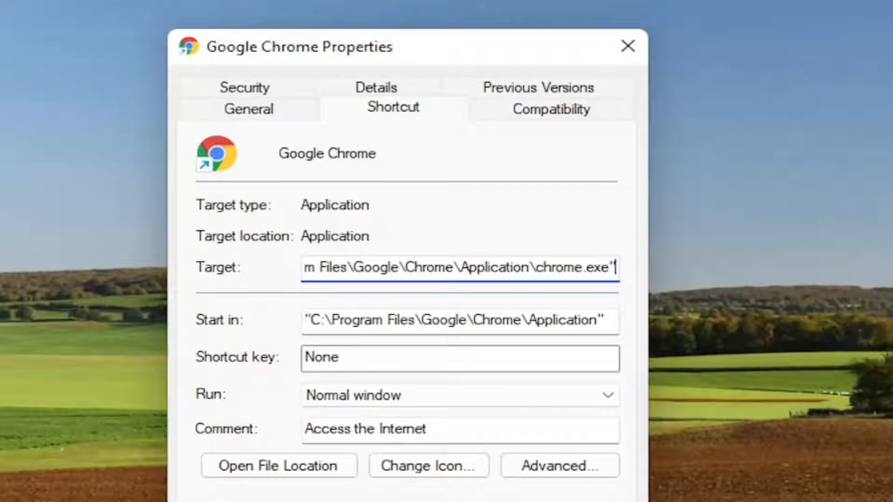
mouse_move(683, 290)
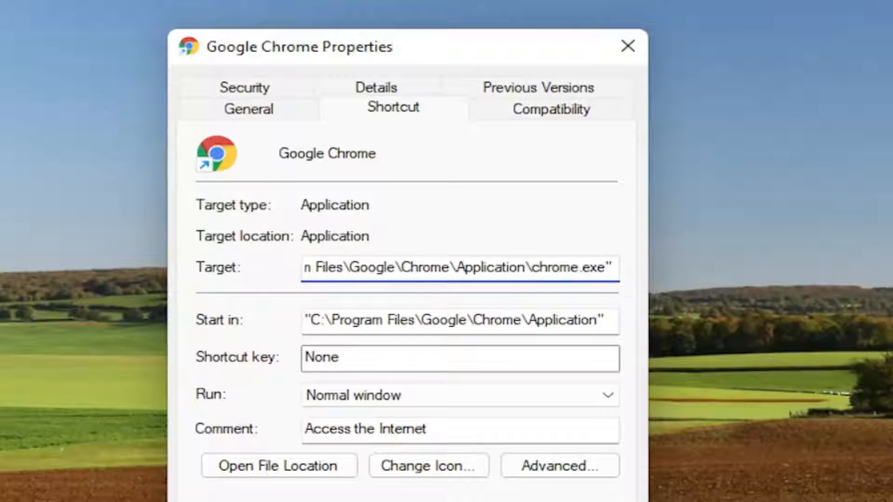
mouse_move(737, 320)
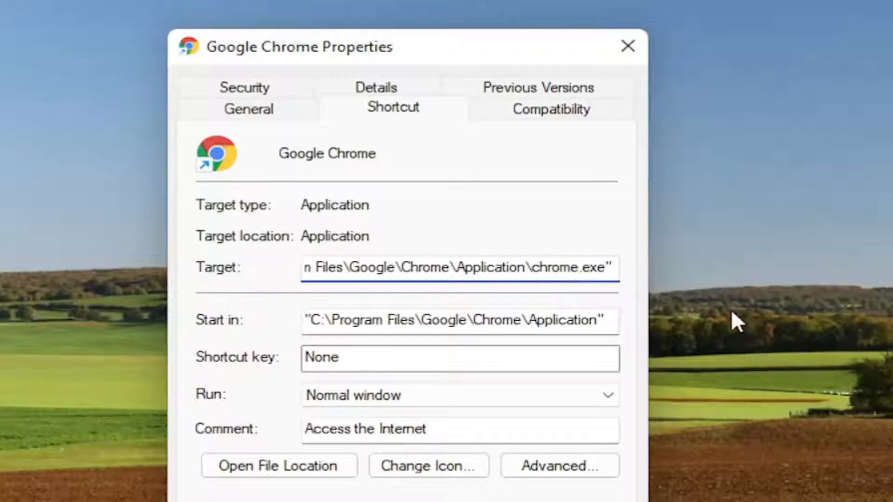
type("-no")
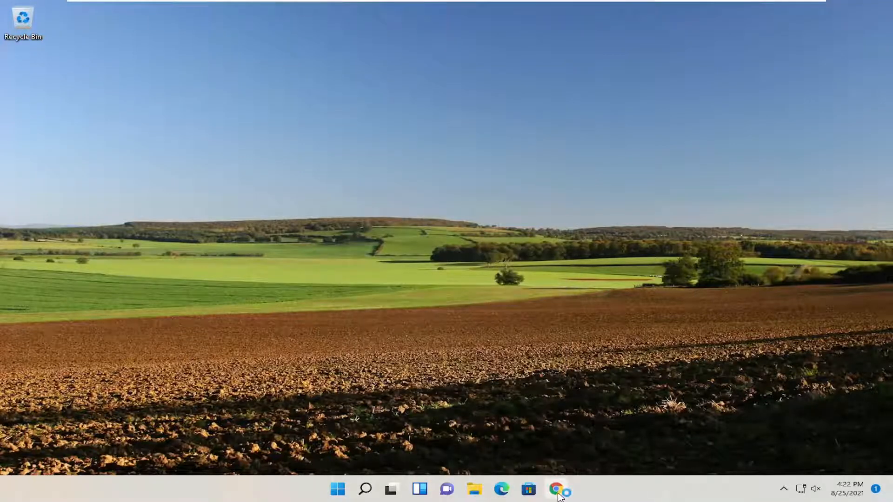
left_click(556, 488)
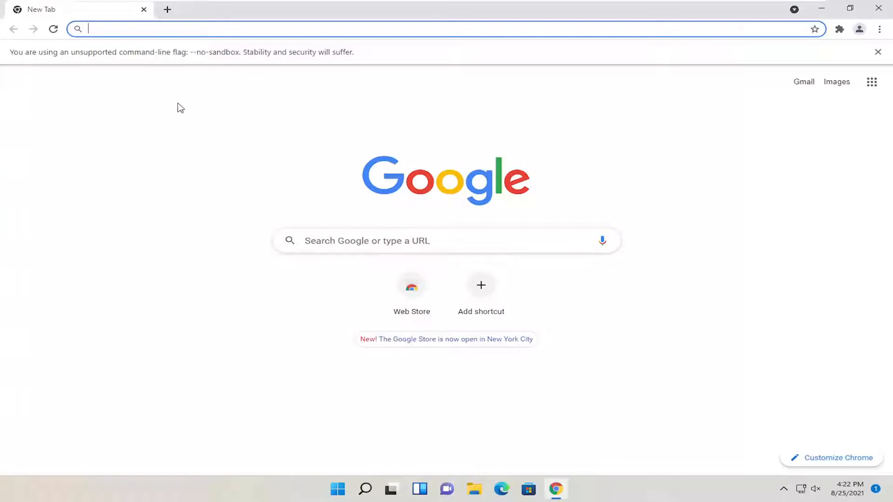
mouse_move(179, 77)
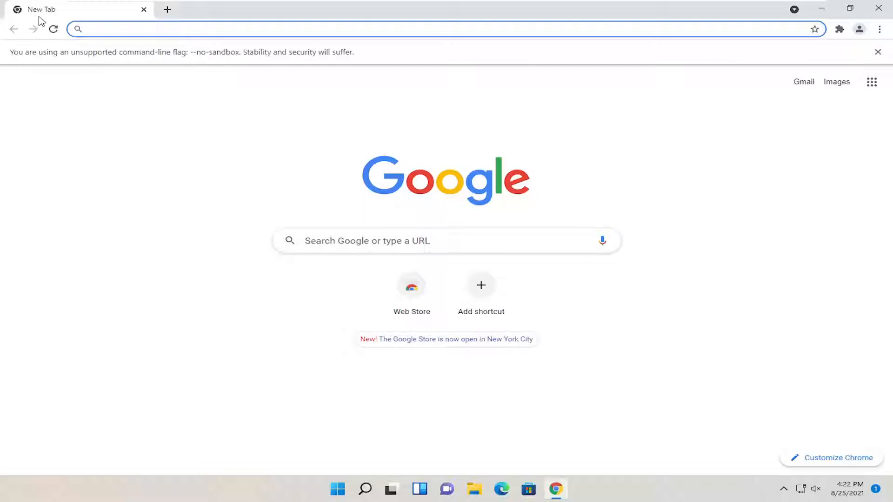
mouse_move(644, 81)
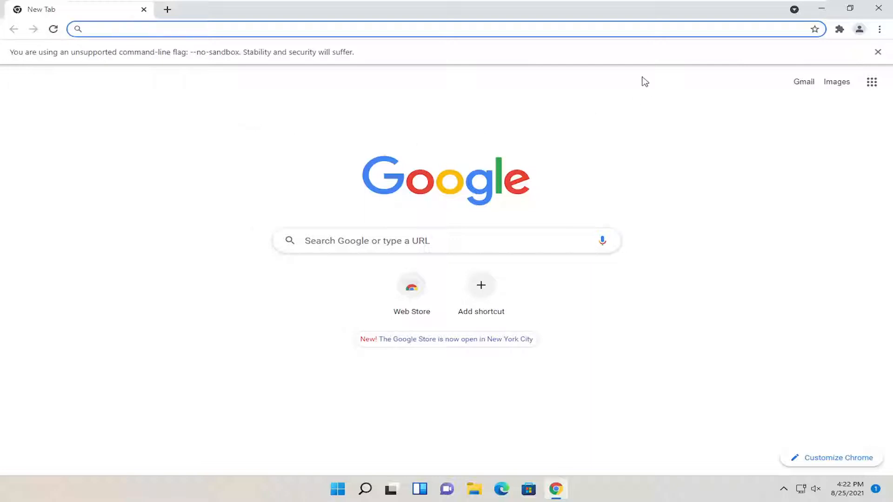
mouse_move(860, 28)
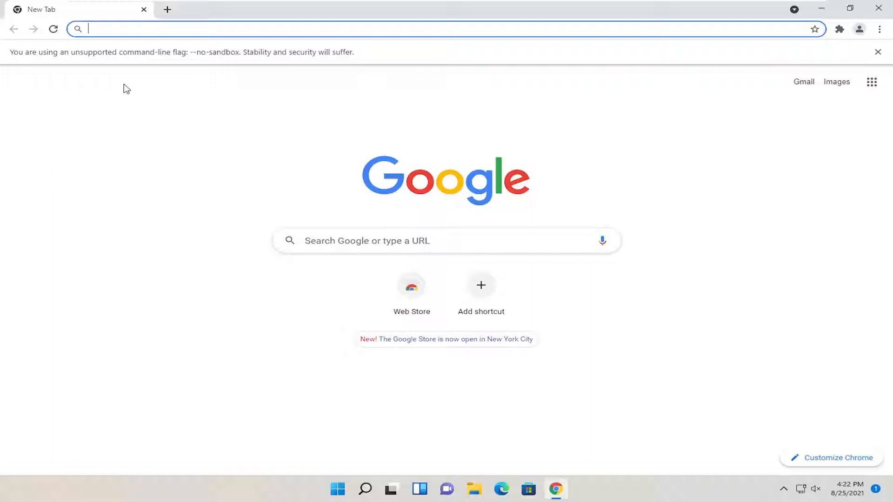
mouse_move(245, 180)
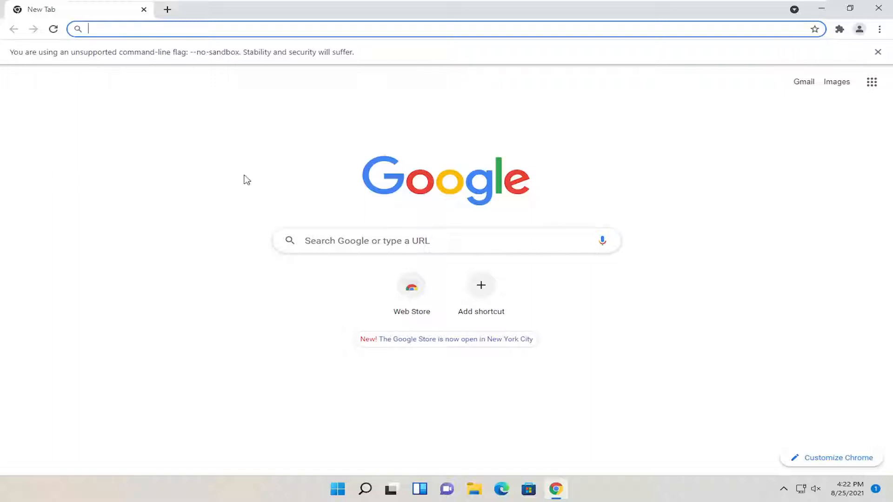
mouse_move(110, 177)
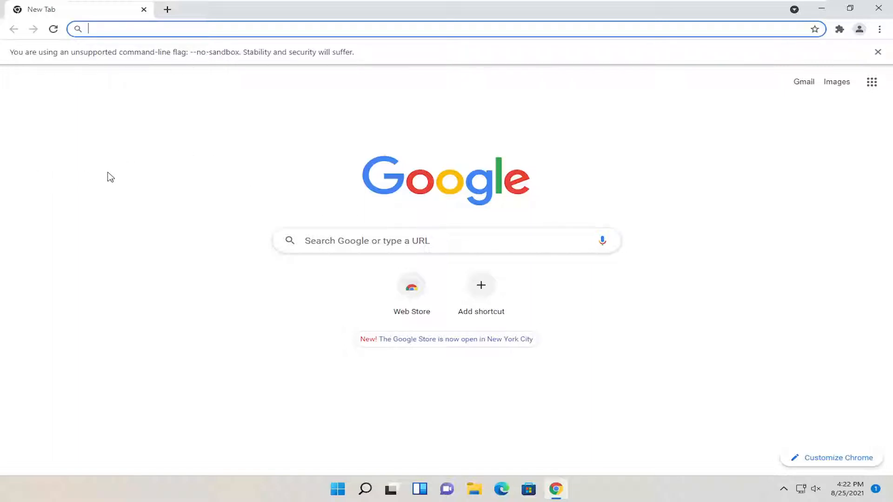
mouse_move(305, 15)
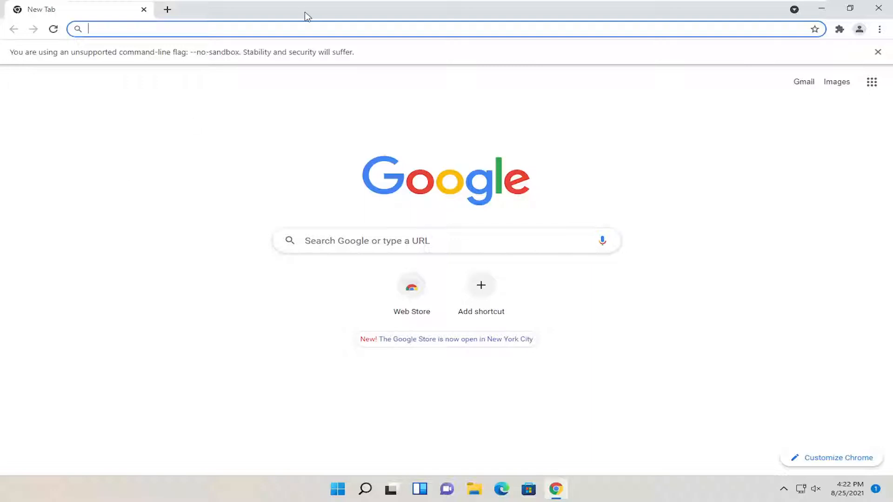
mouse_move(608, 5)
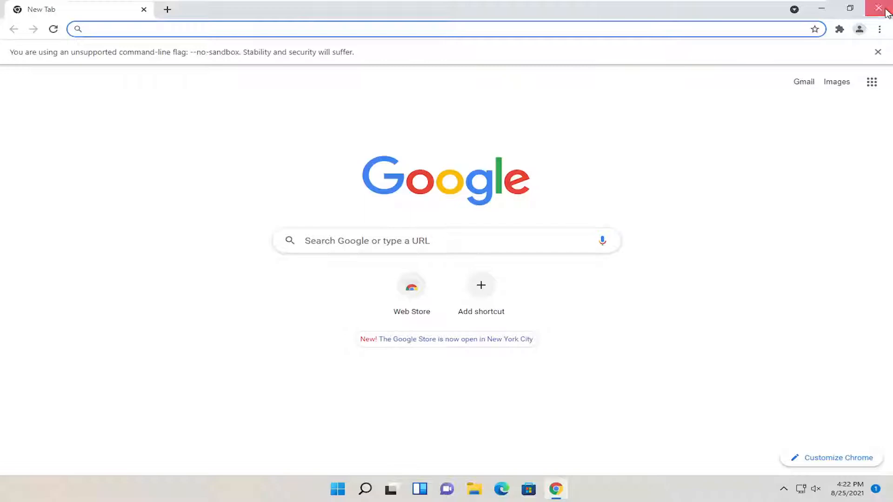
left_click(366, 489)
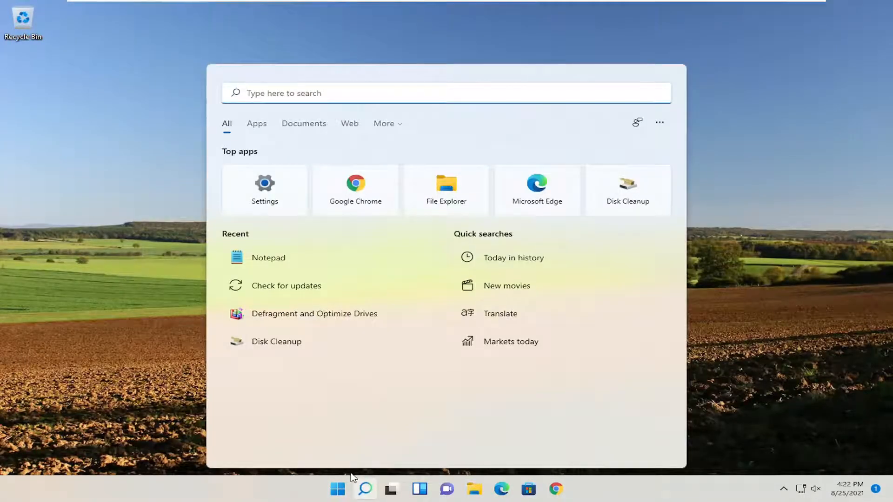
- Search for Control Panel, switch to large icons, and open Programs and Features
type("con")
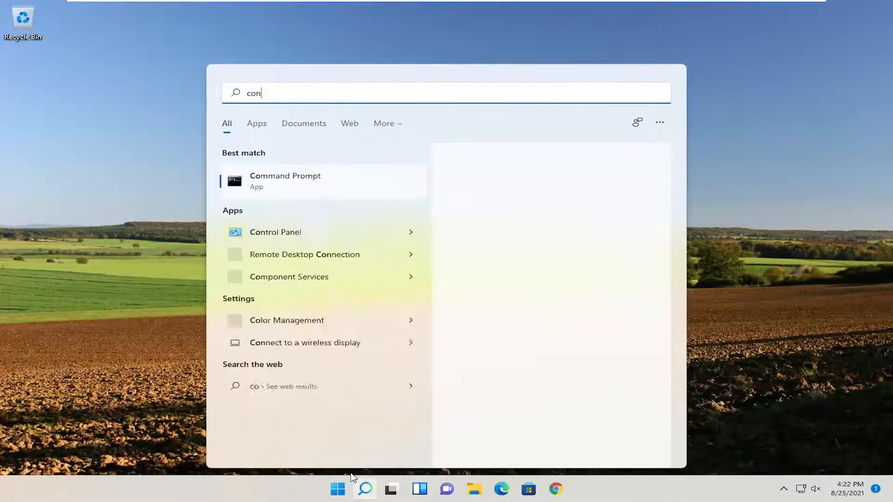
type("trol panel")
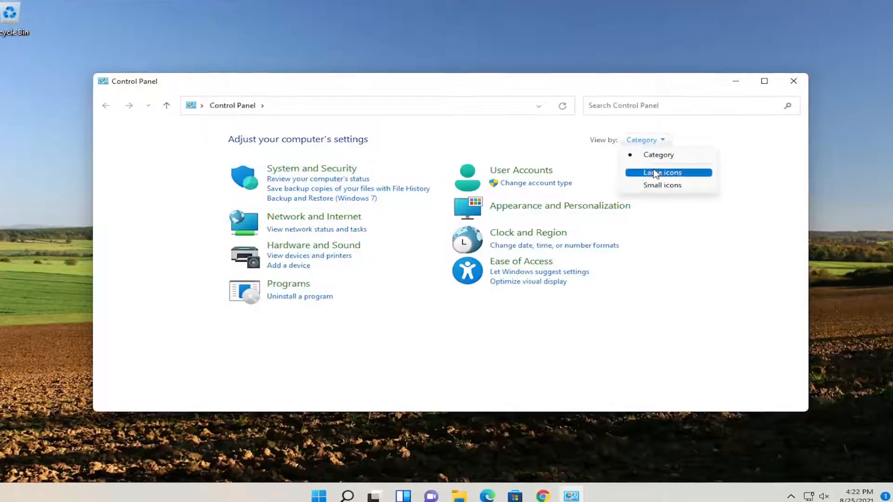
left_click(662, 172)
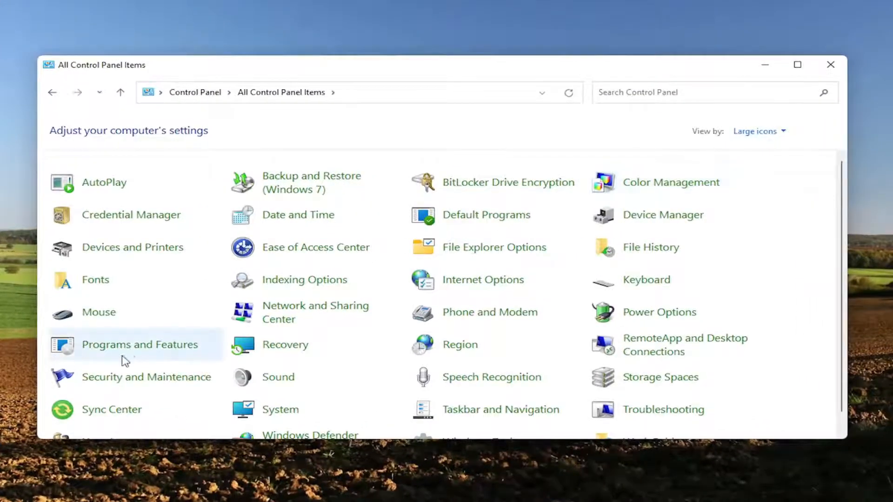
mouse_move(139, 344)
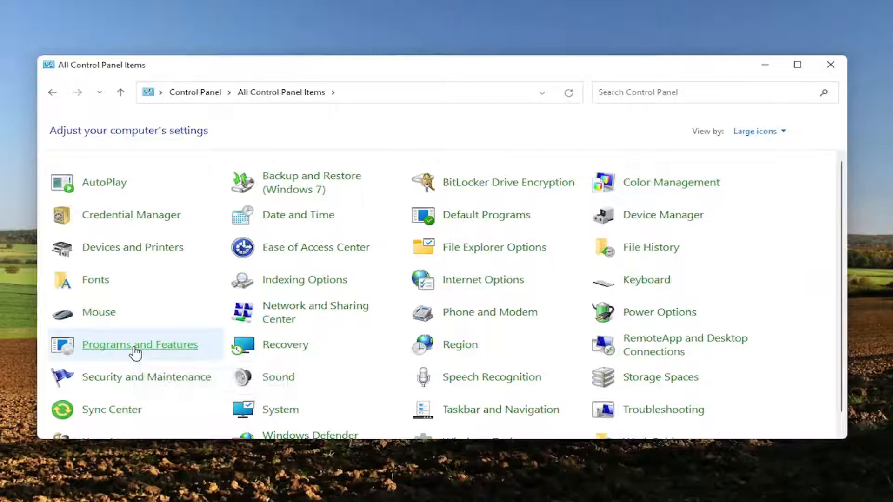
left_click(139, 345)
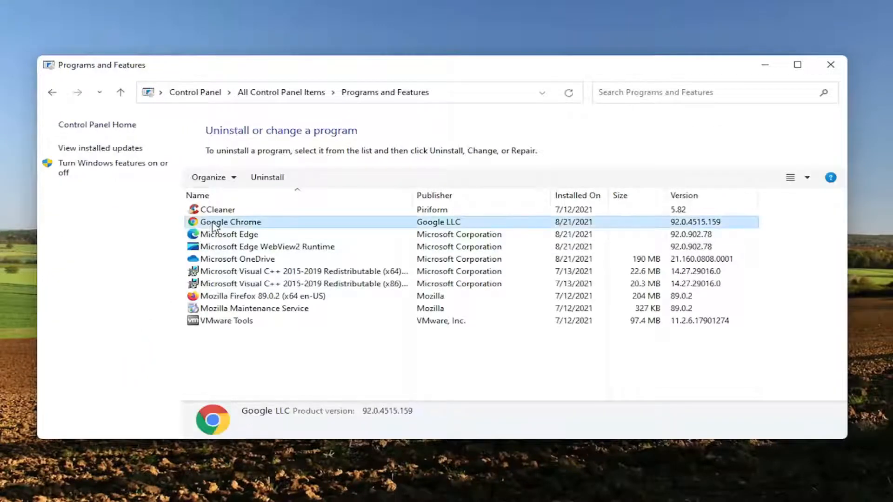
- Uninstall Google Chrome, approving User Account Control and confirming the removal
left_click(266, 177)
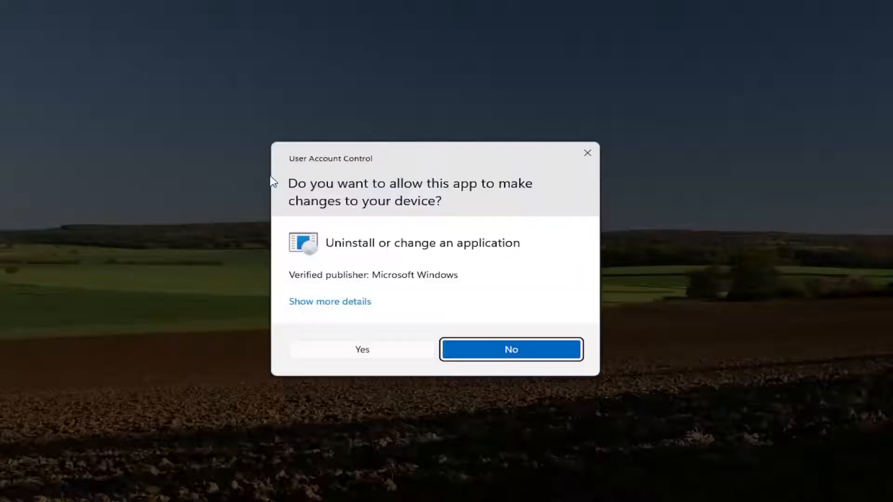
left_click(362, 350)
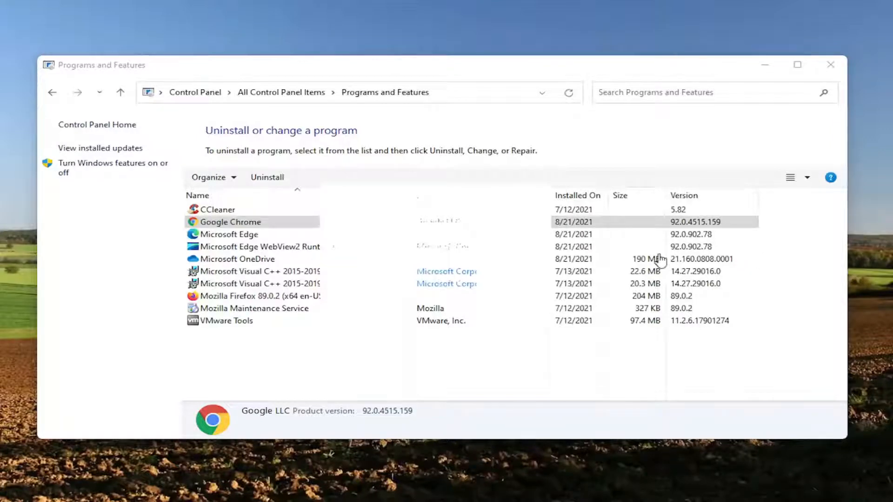
mouse_move(429, 251)
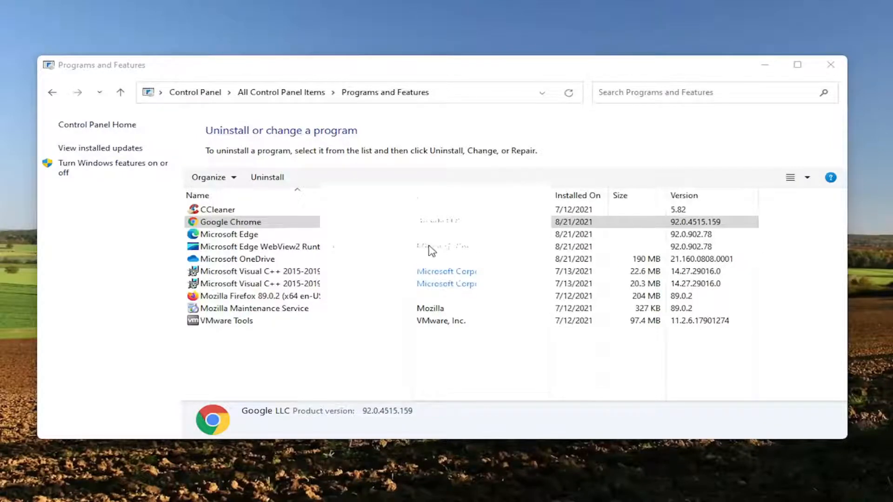
mouse_move(350, 212)
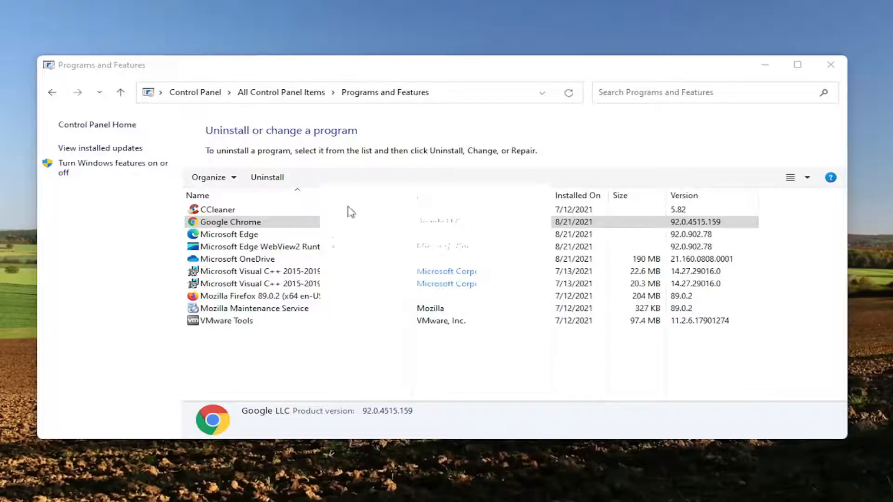
left_click(225, 320)
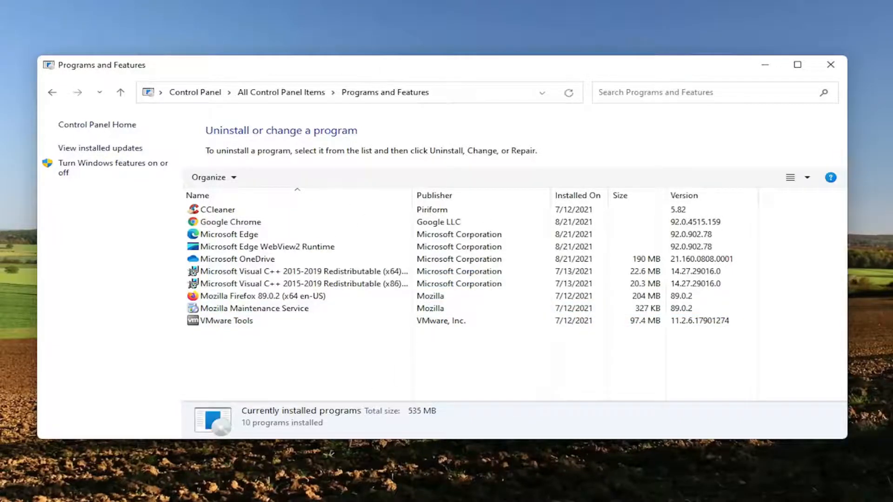
double_click(230, 221)
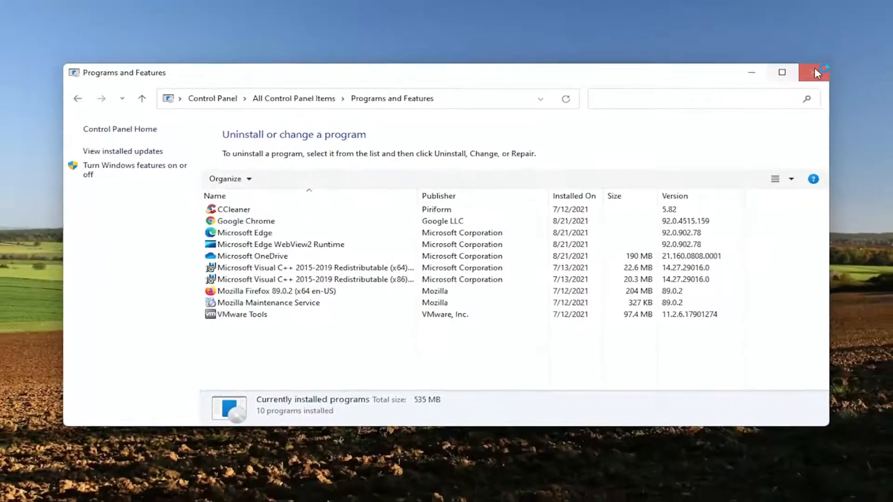
- Restart Windows from the Start button's right-click menu and return to the desktop
right_click(351, 489)
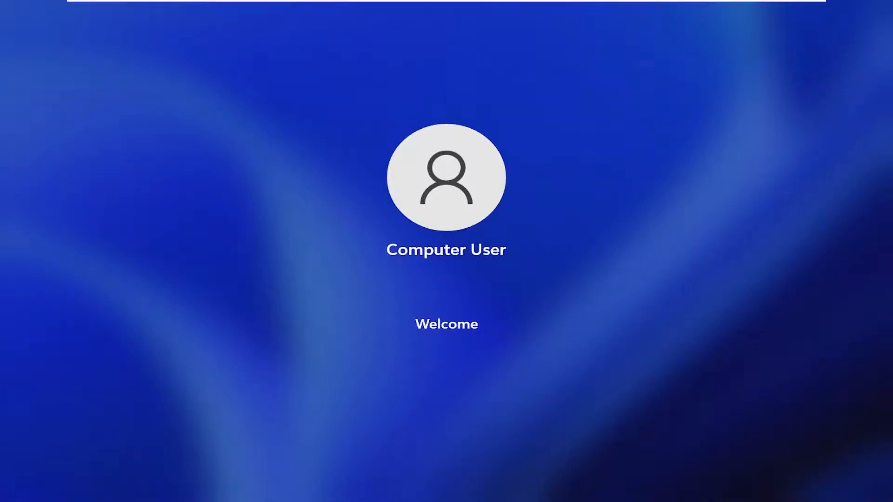
left_click(446, 179)
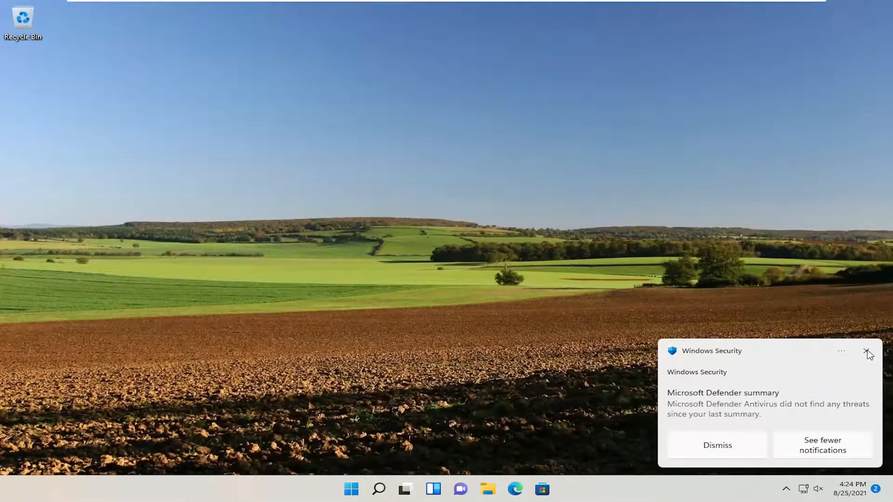
- Search 'google chrome' in Edge and download ChromeSetup with usage statistics unticked
left_click(868, 354)
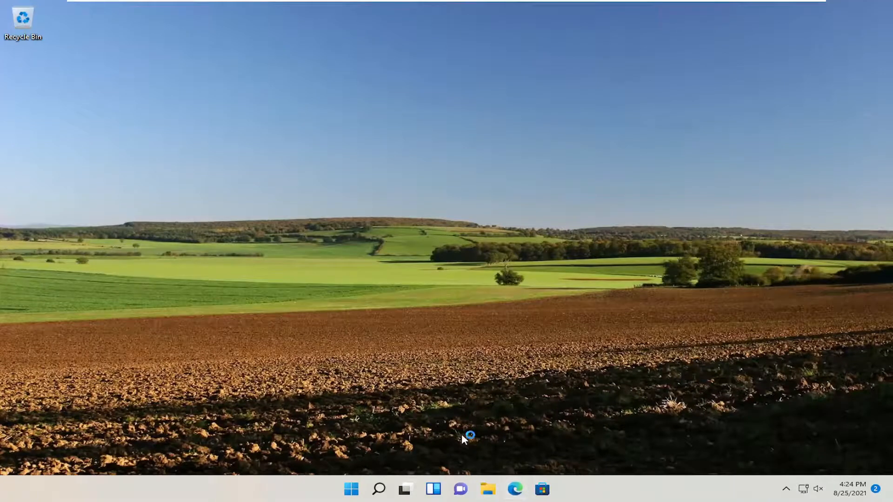
left_click(515, 489)
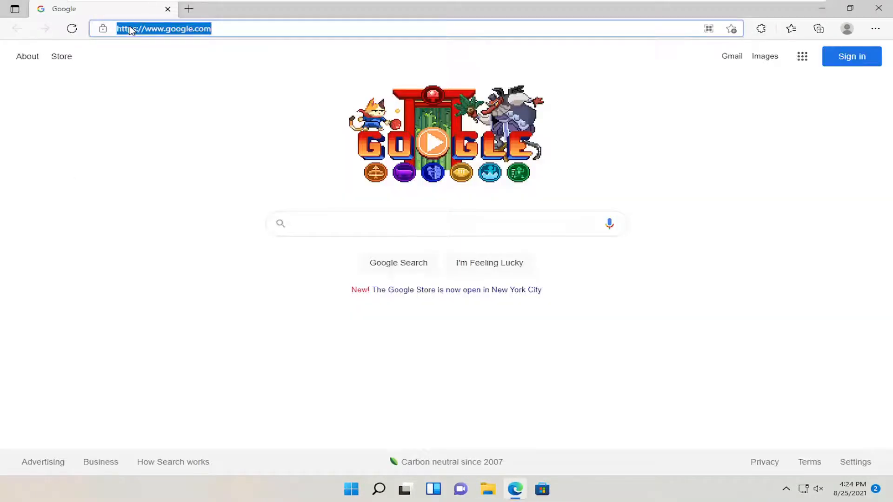
type("google chrome")
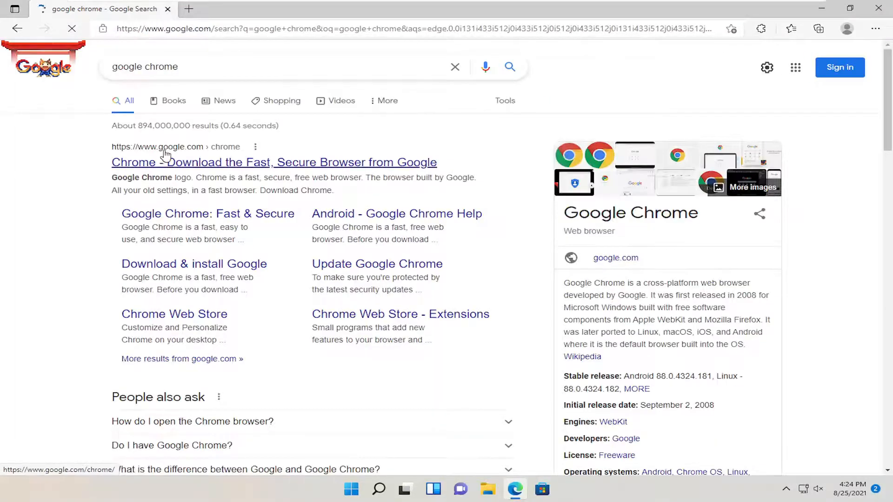
left_click(274, 163)
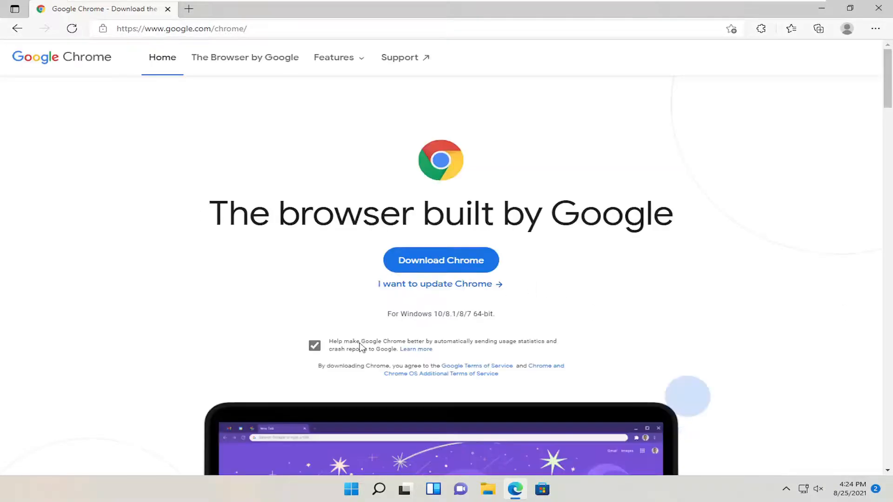
left_click(441, 260)
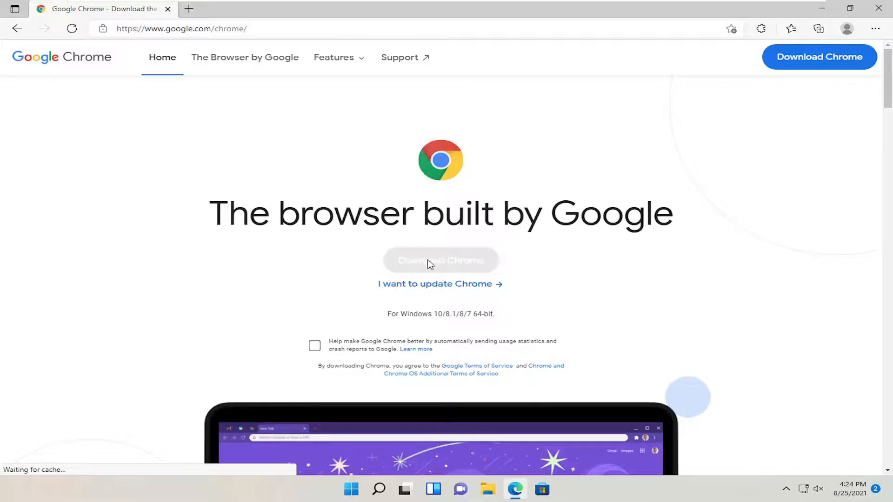
left_click(441, 260)
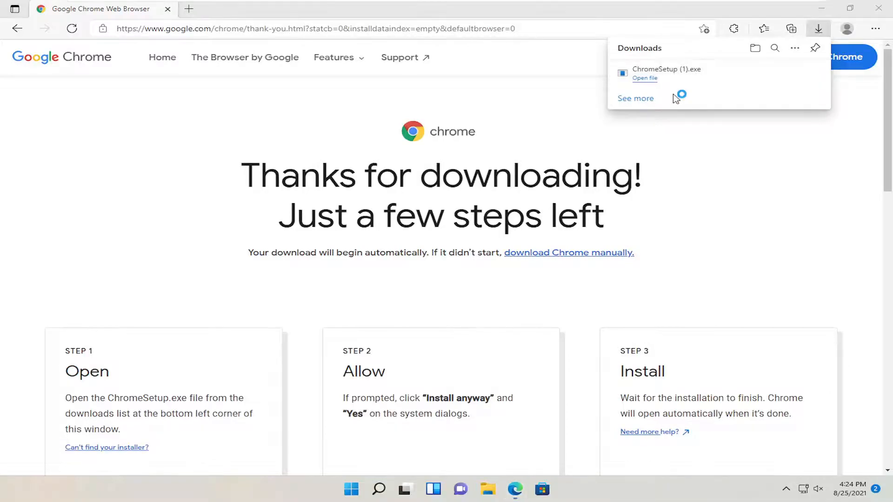
- Run ChromeSetup.exe from Edge's downloads, allow it in User Account Control, then close Edge
left_click(644, 78)
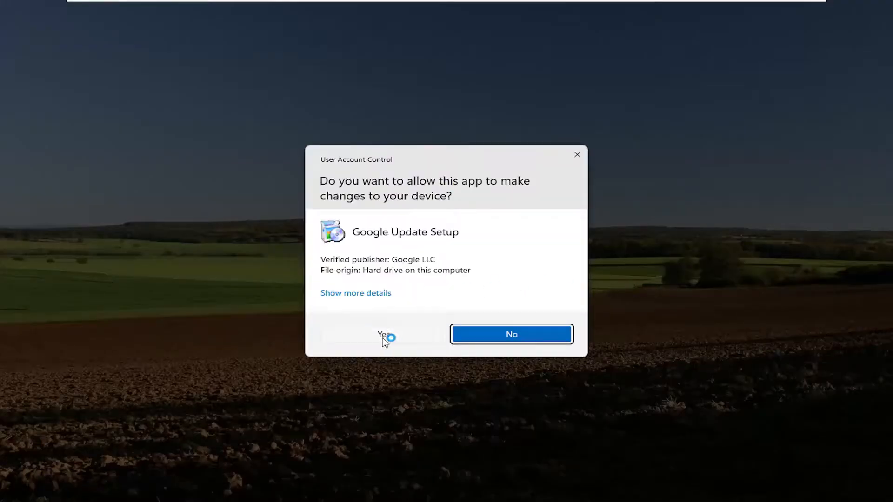
left_click(383, 334)
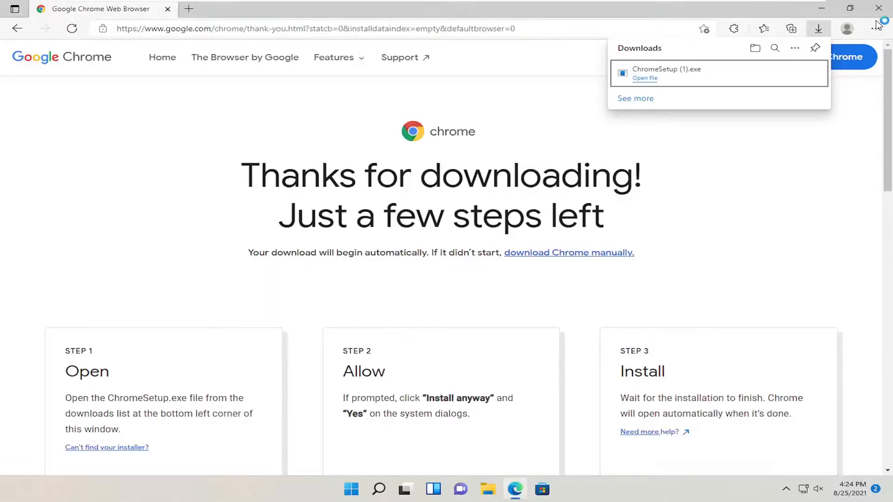
left_click(644, 78)
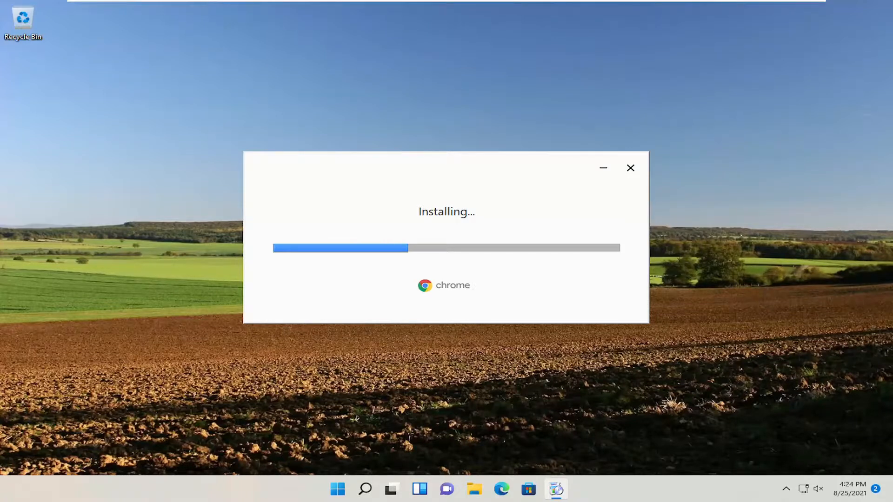
- Close the Welcome to Chrome window once installation finishes
left_click(630, 168)
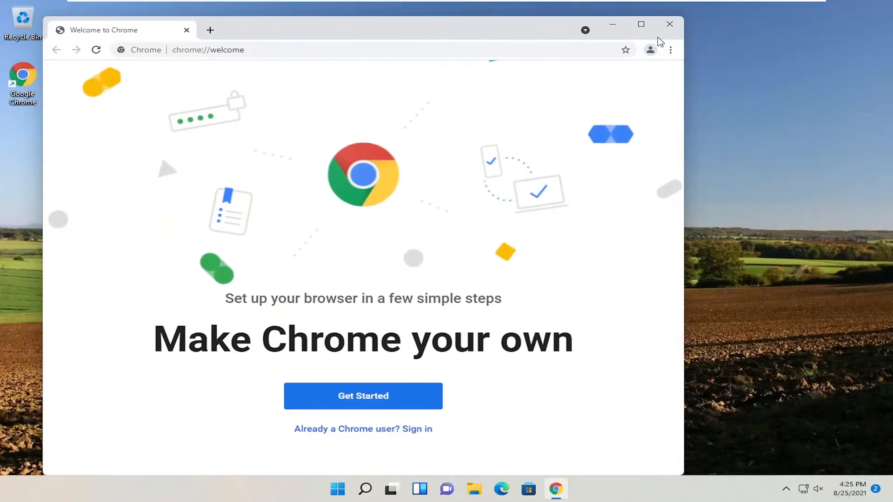
left_click(669, 24)
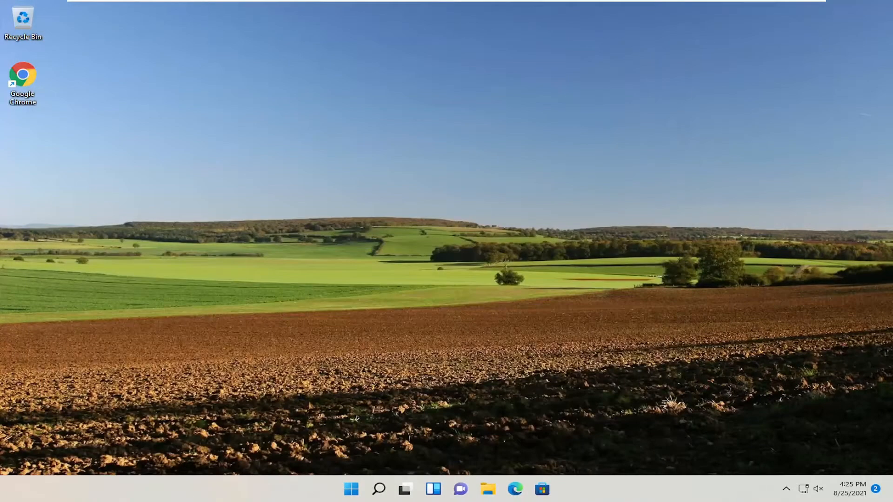